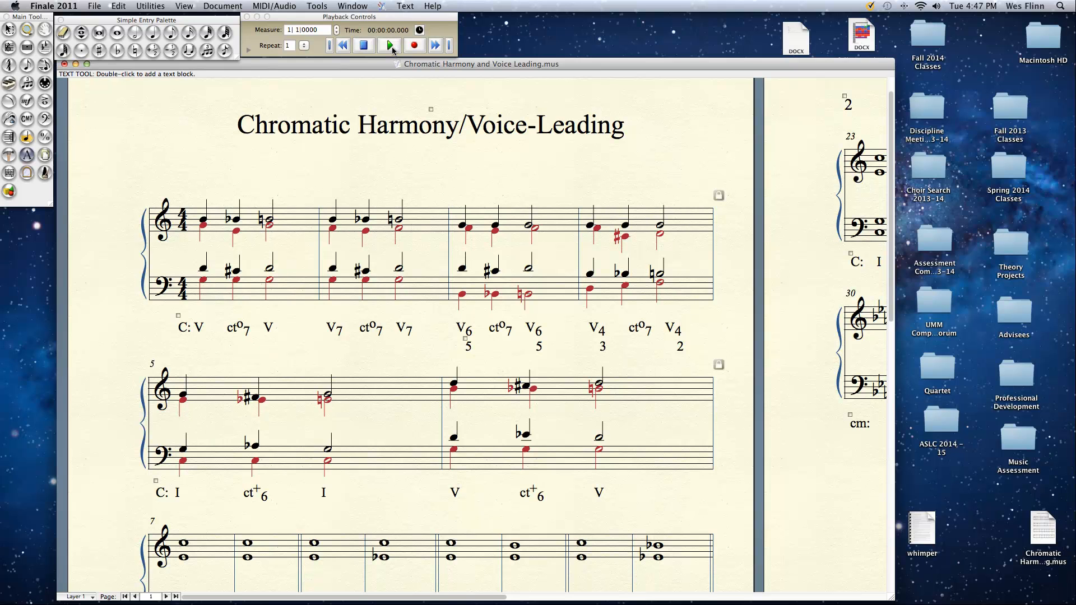
Play and stop the score briefly, then set the Playback Controls measure field to 2.
click(389, 45)
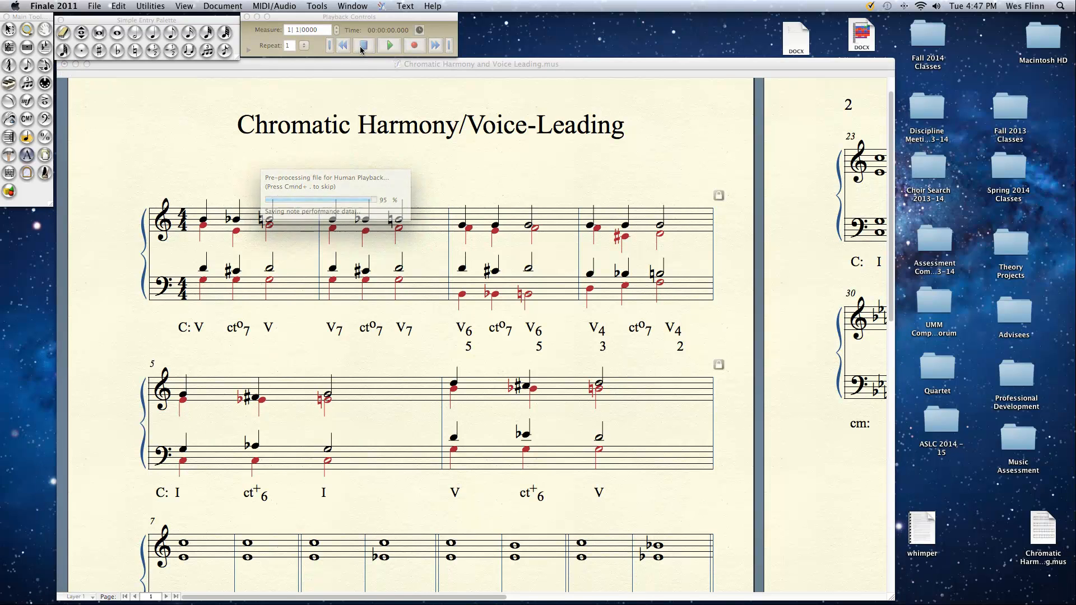
click(389, 45)
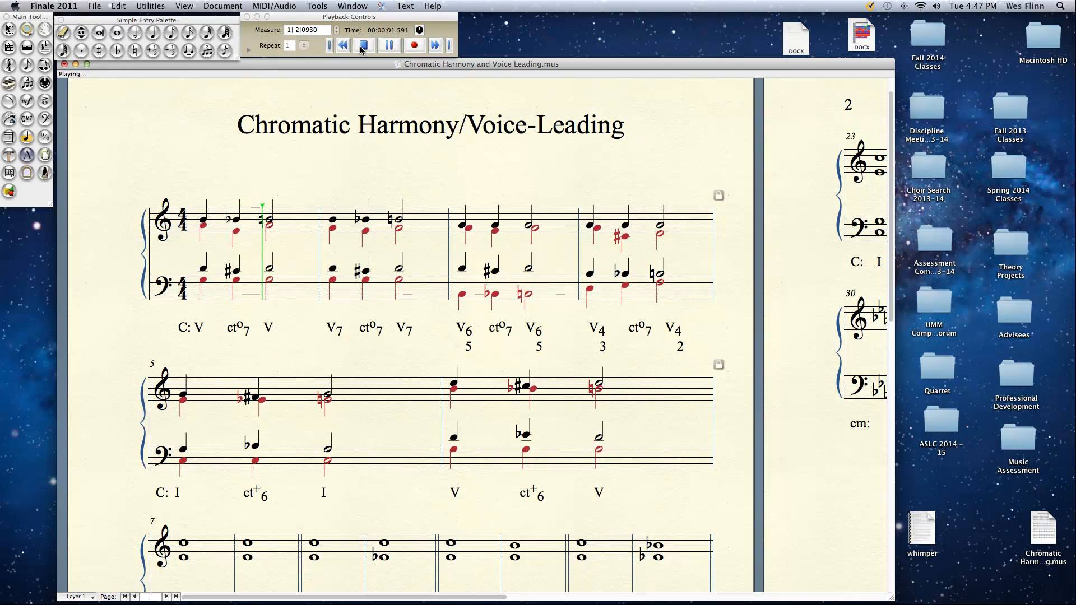
click(363, 46)
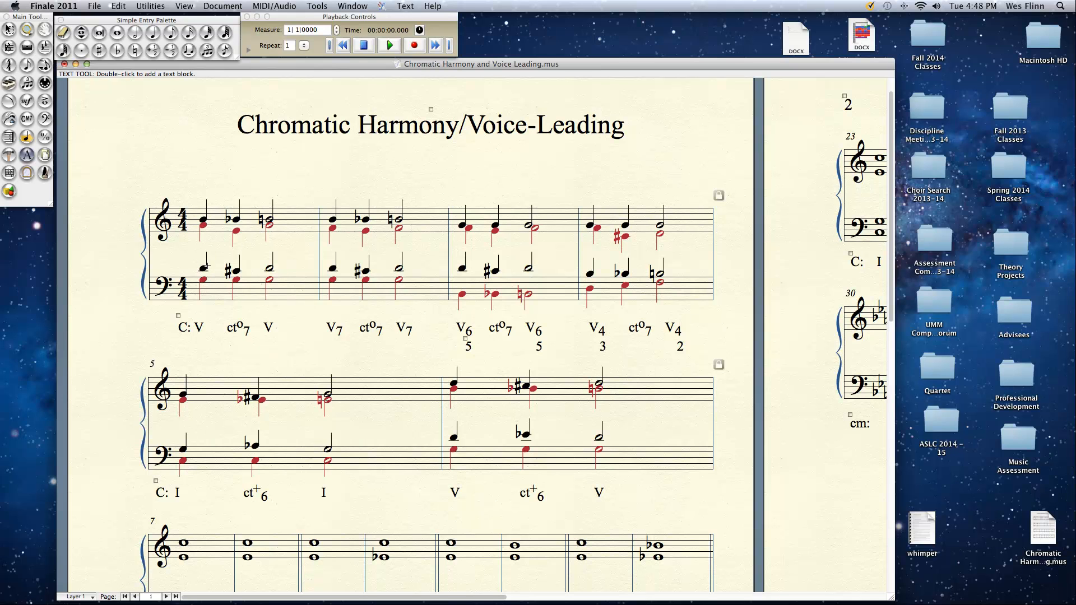
text(+)
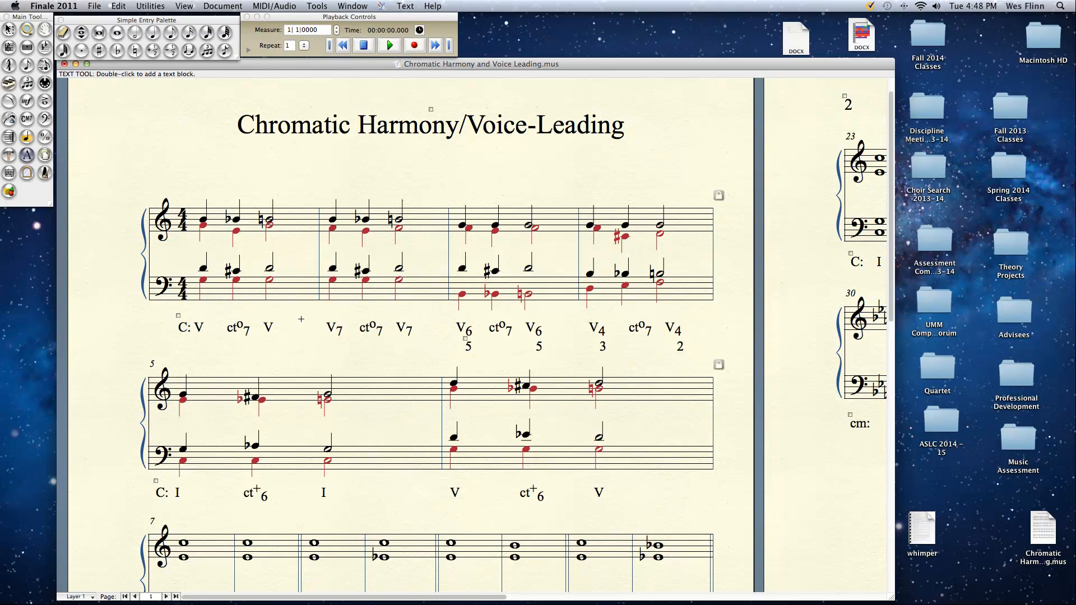
click(305, 30)
text(2)
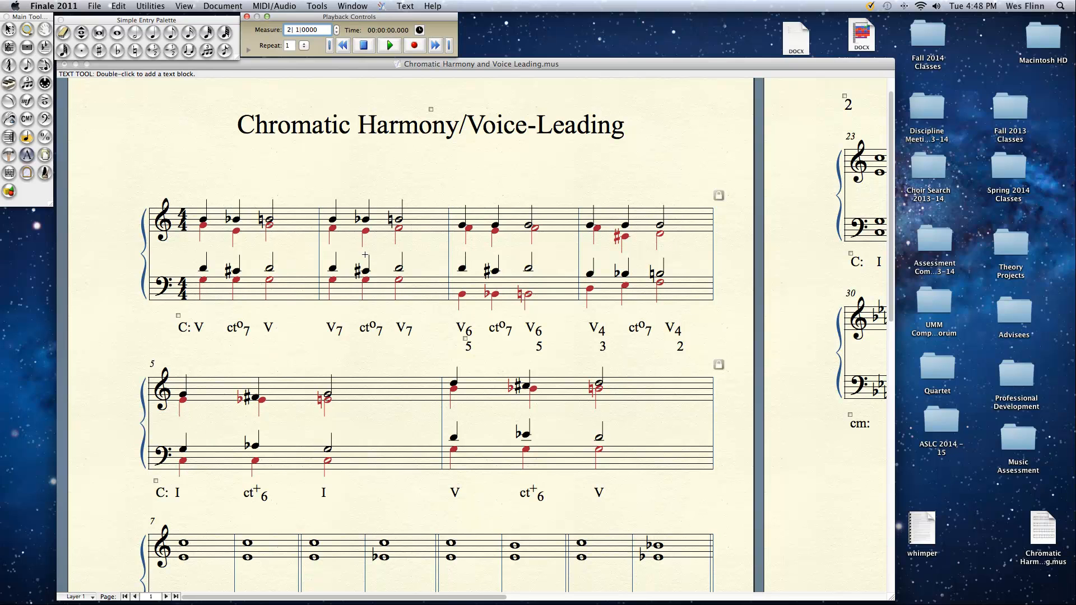
mouse_move(417, 247)
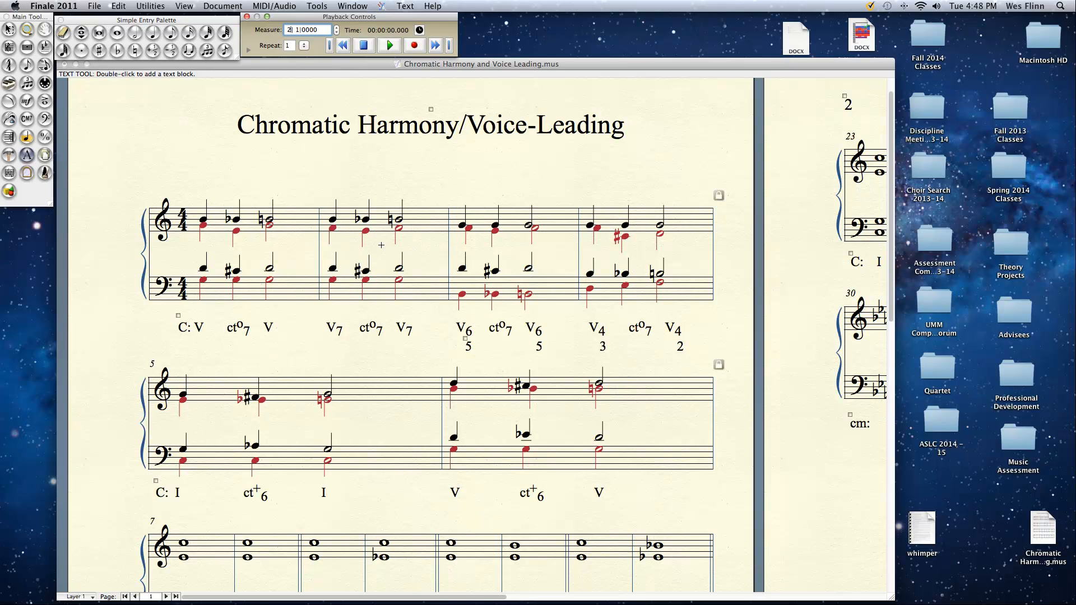
mouse_move(444, 298)
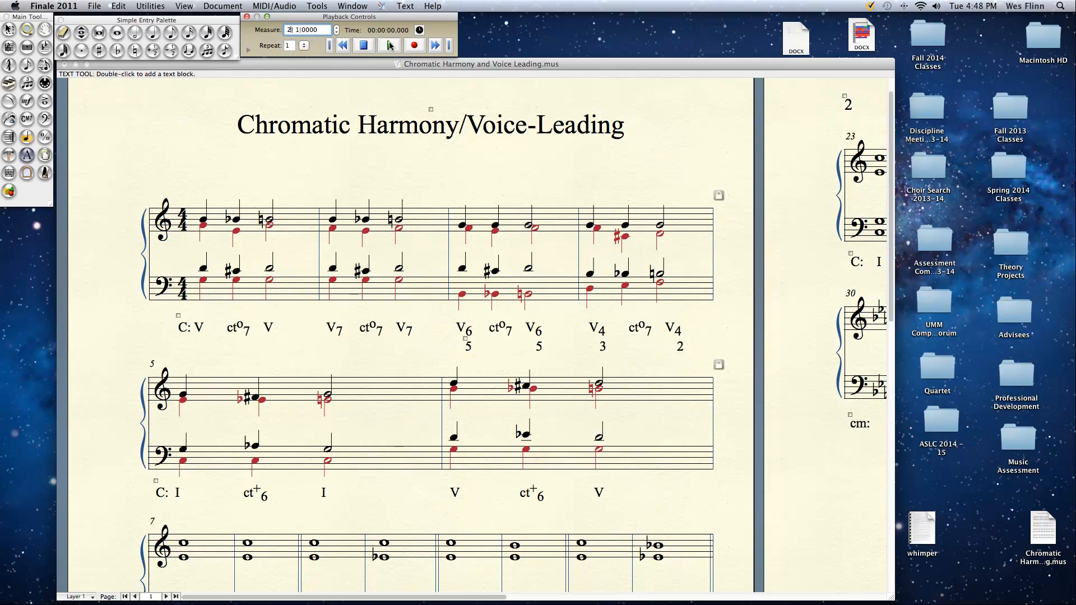
Play measure 2, stop partway, and rewind to the start of measure 2.
click(389, 45)
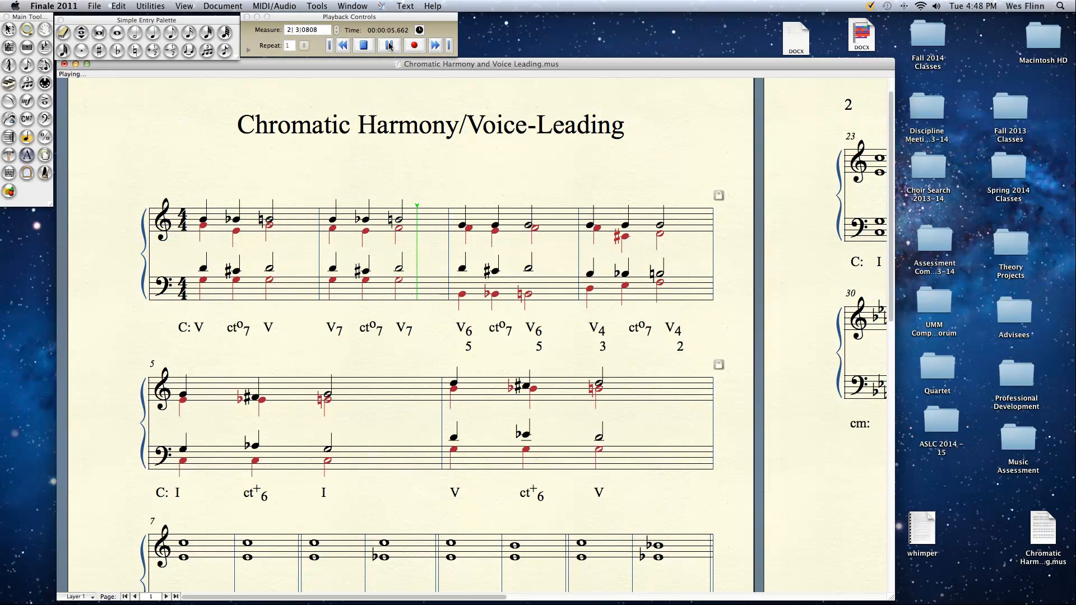
click(388, 46)
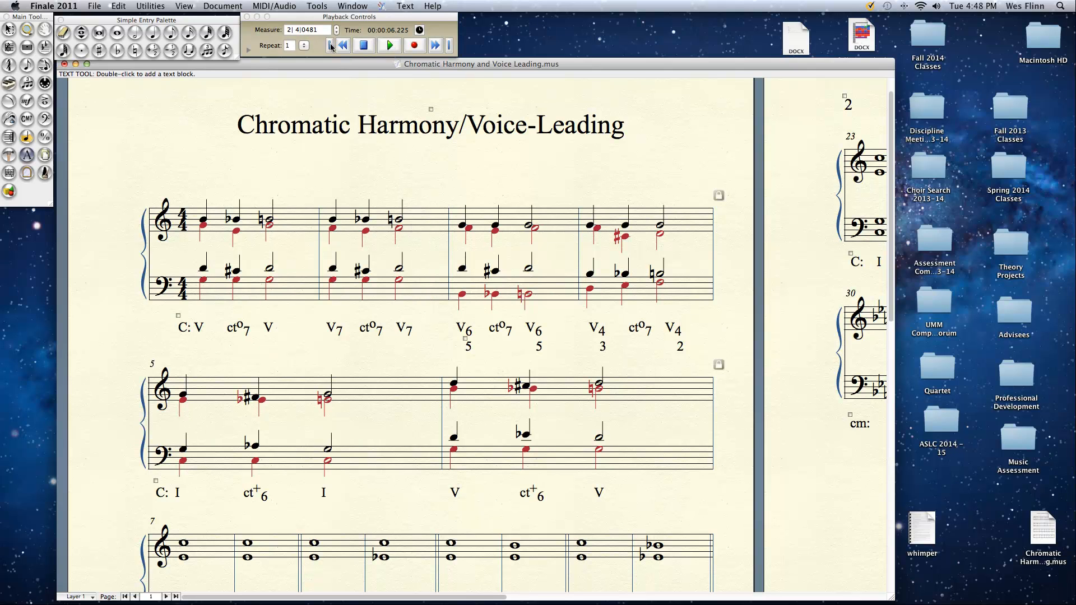
click(341, 45)
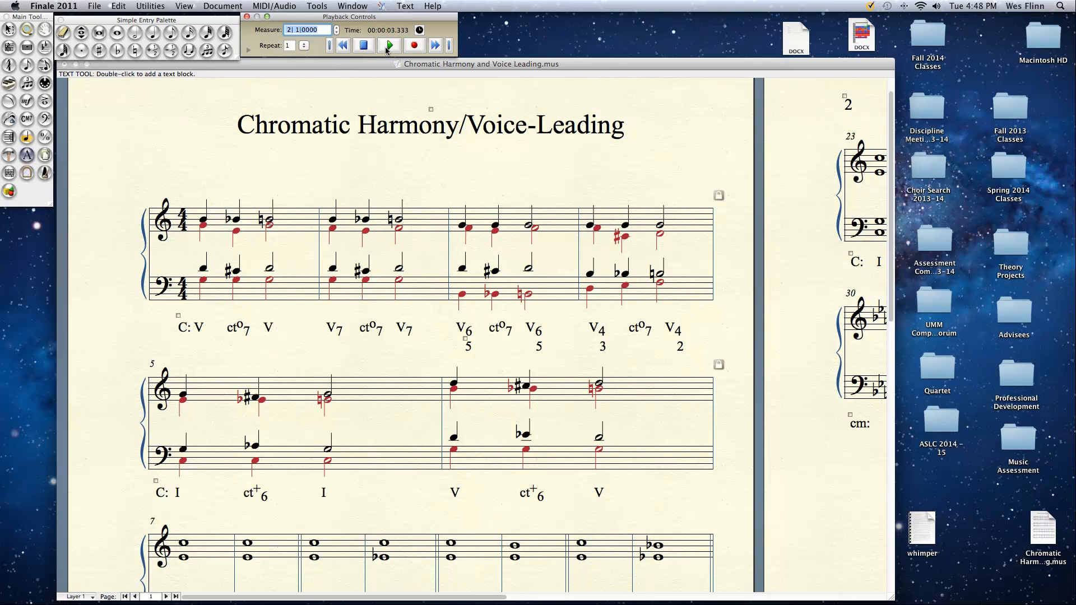
Replay measure 2 and stop playback near its last beat.
click(389, 45)
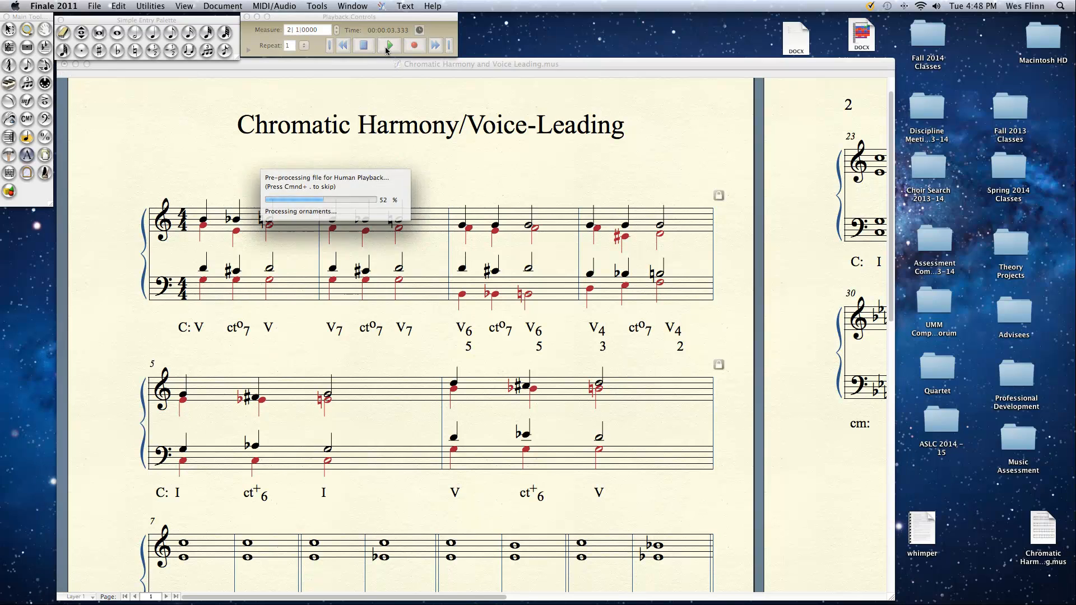
click(389, 46)
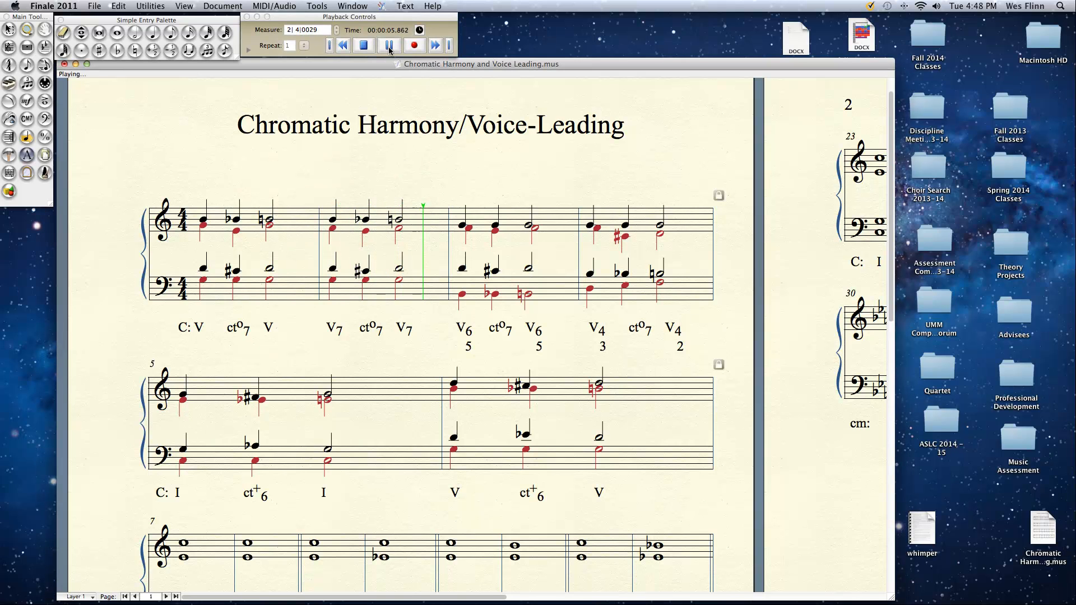
click(389, 46)
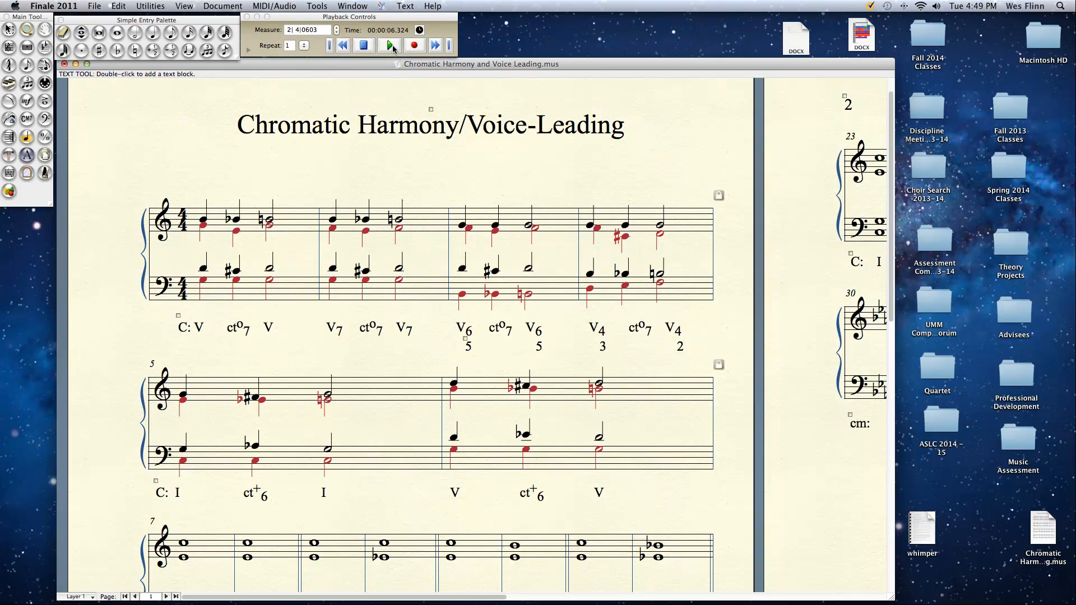
Continue playback through measure 3 and stop at its final beat.
click(390, 45)
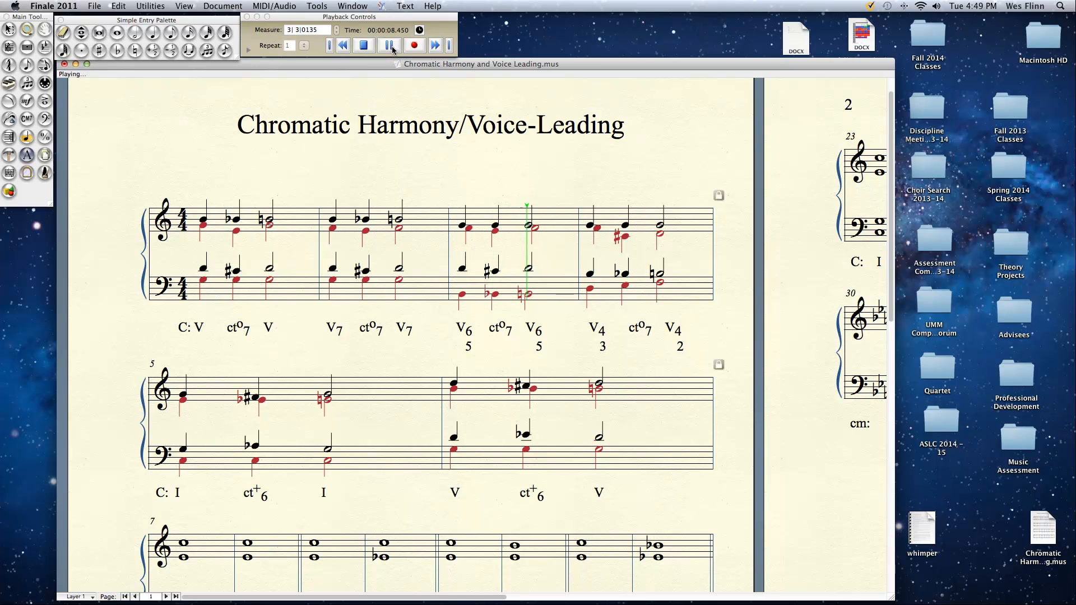
click(388, 45)
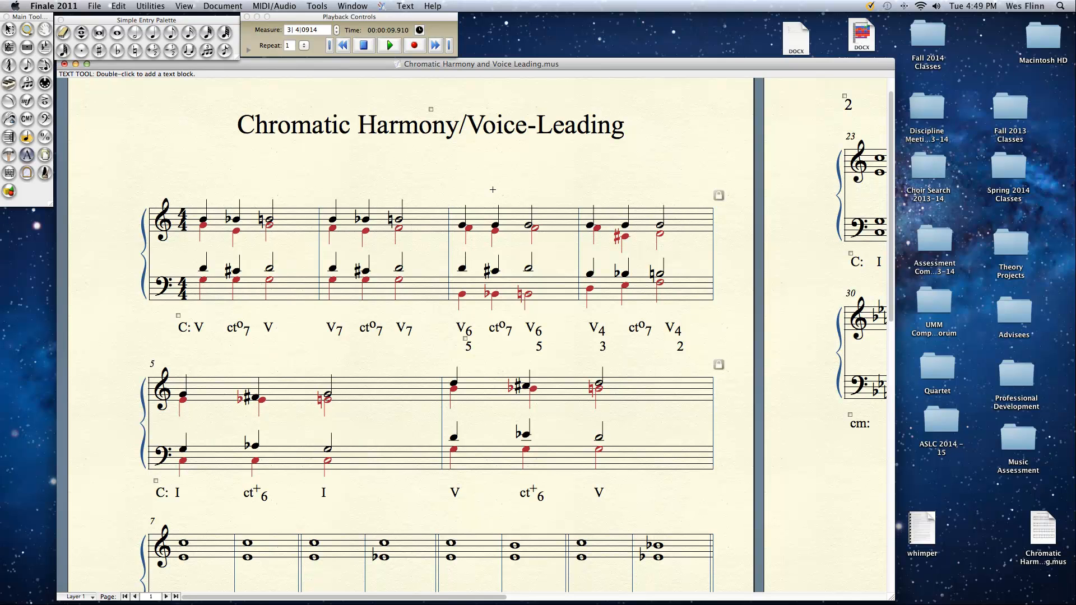
mouse_move(532, 166)
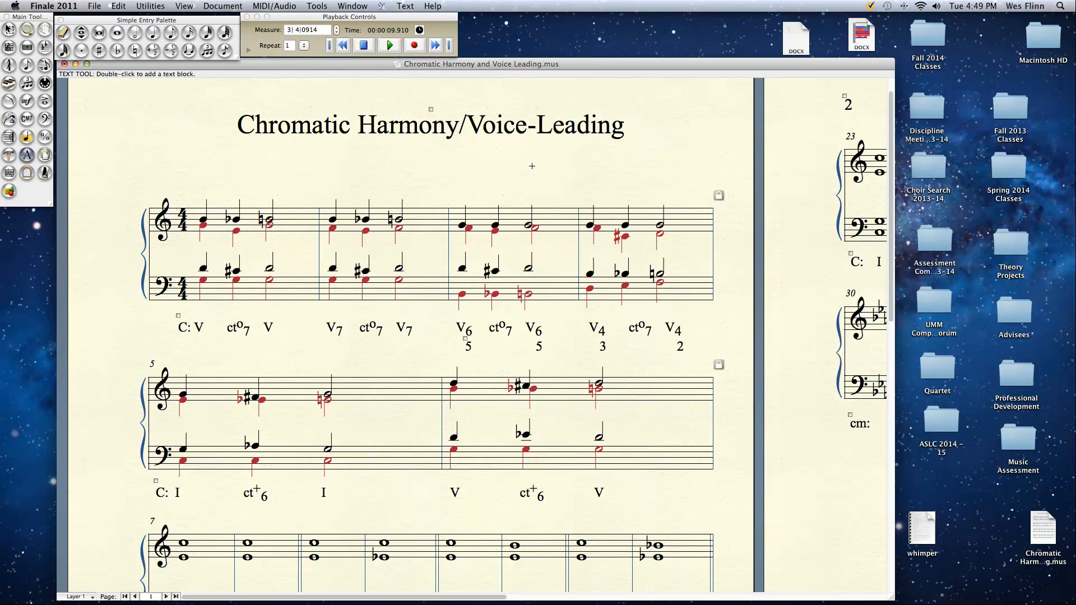
mouse_move(356, 80)
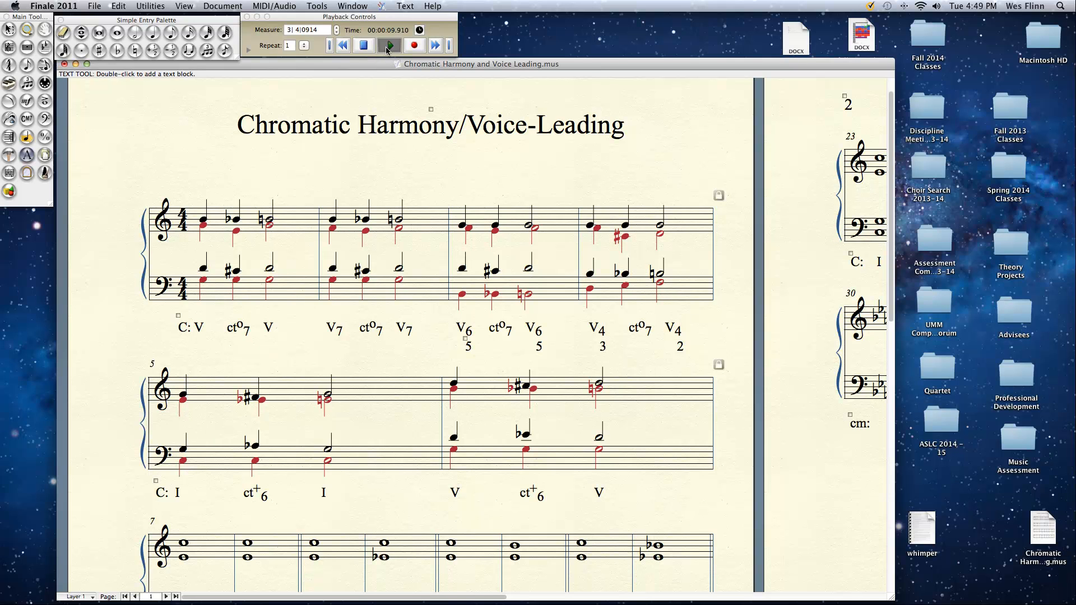
Let playback run through measure 4 to its last beat.
click(389, 46)
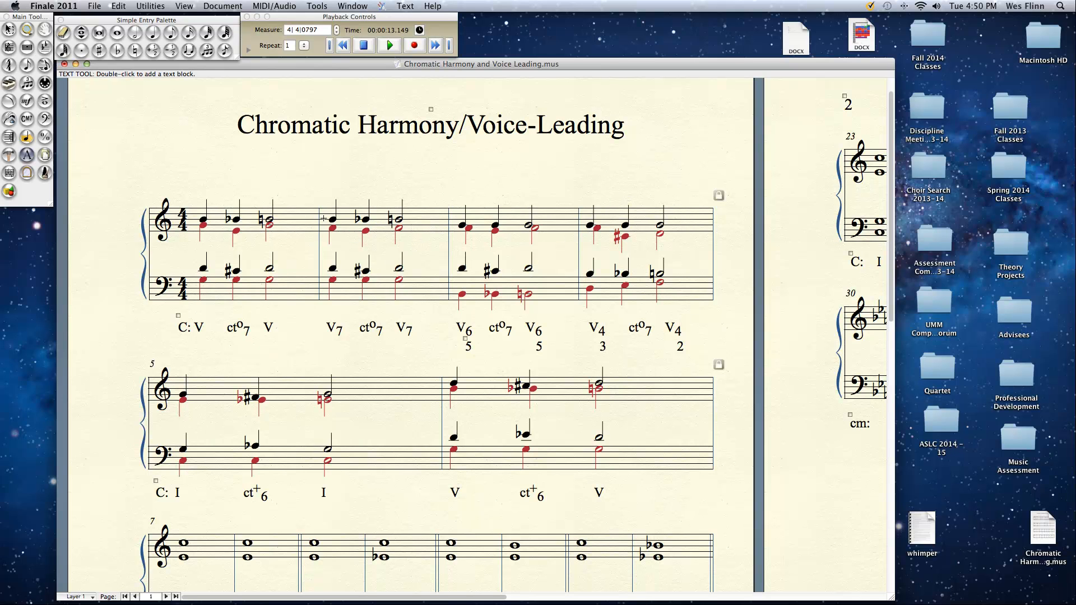
mouse_move(356, 238)
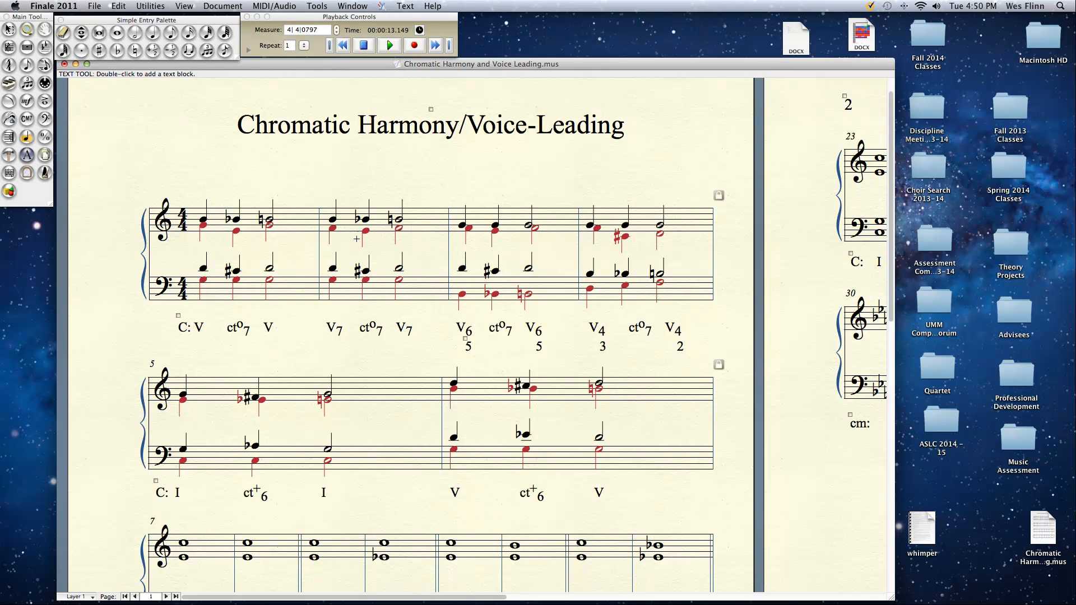
mouse_move(338, 228)
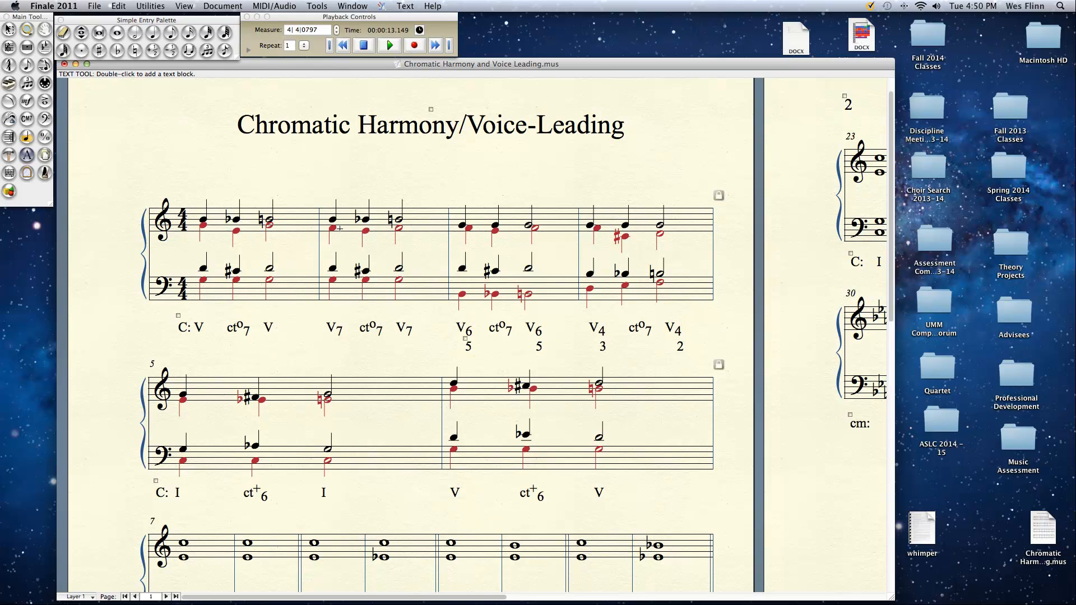
mouse_move(352, 263)
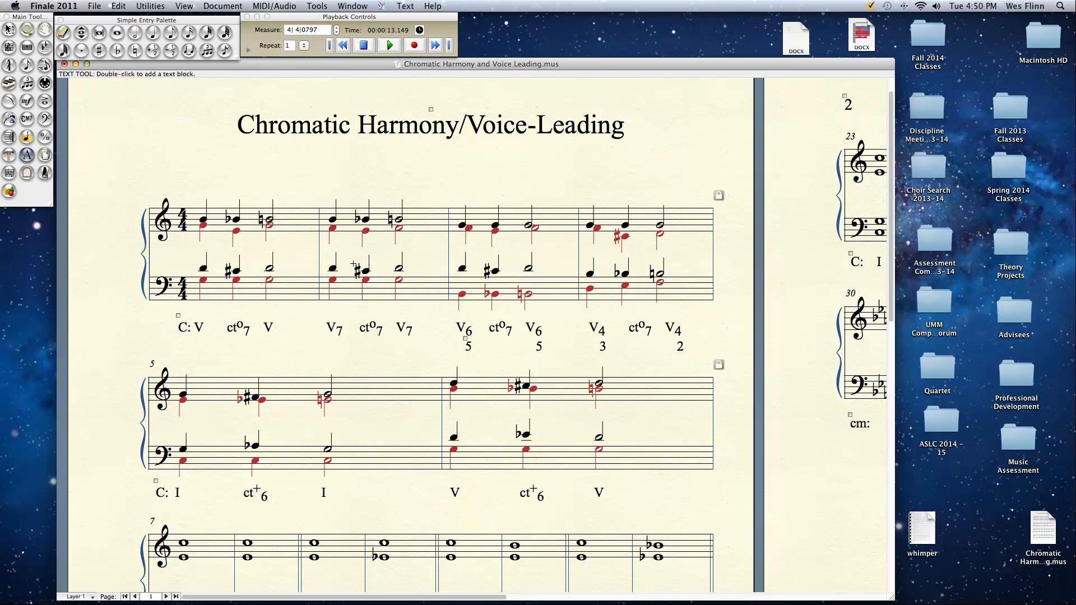
mouse_move(331, 282)
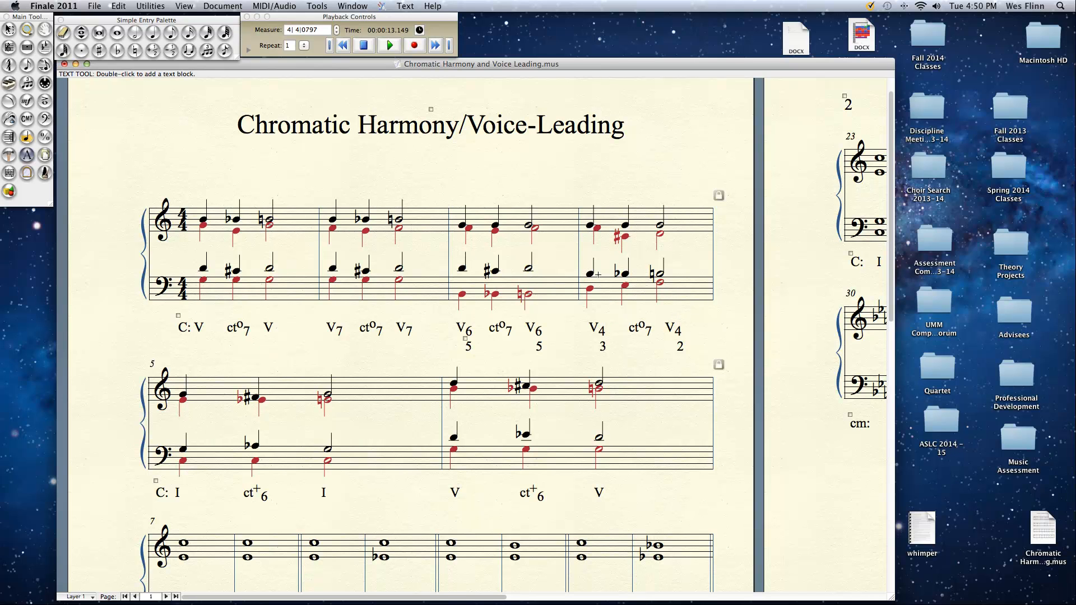
mouse_move(638, 299)
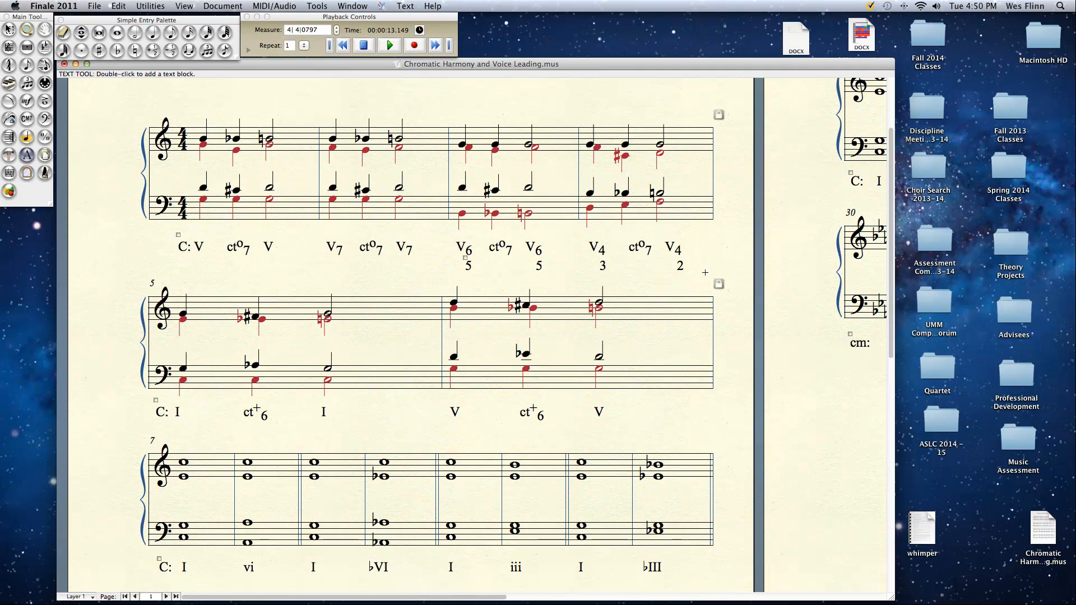
mouse_move(194, 222)
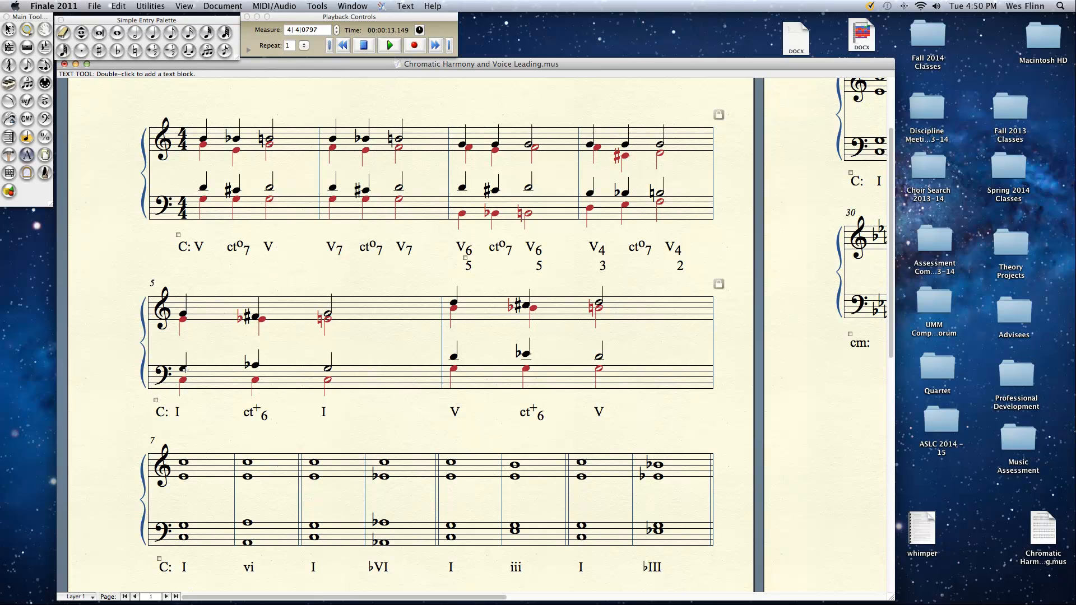
mouse_move(287, 377)
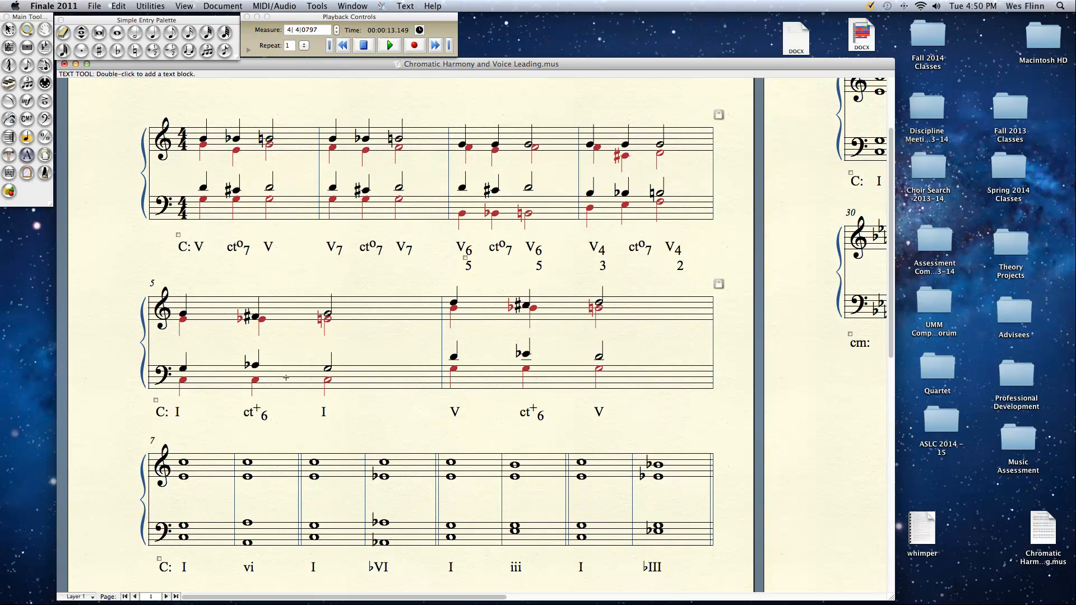
mouse_move(263, 361)
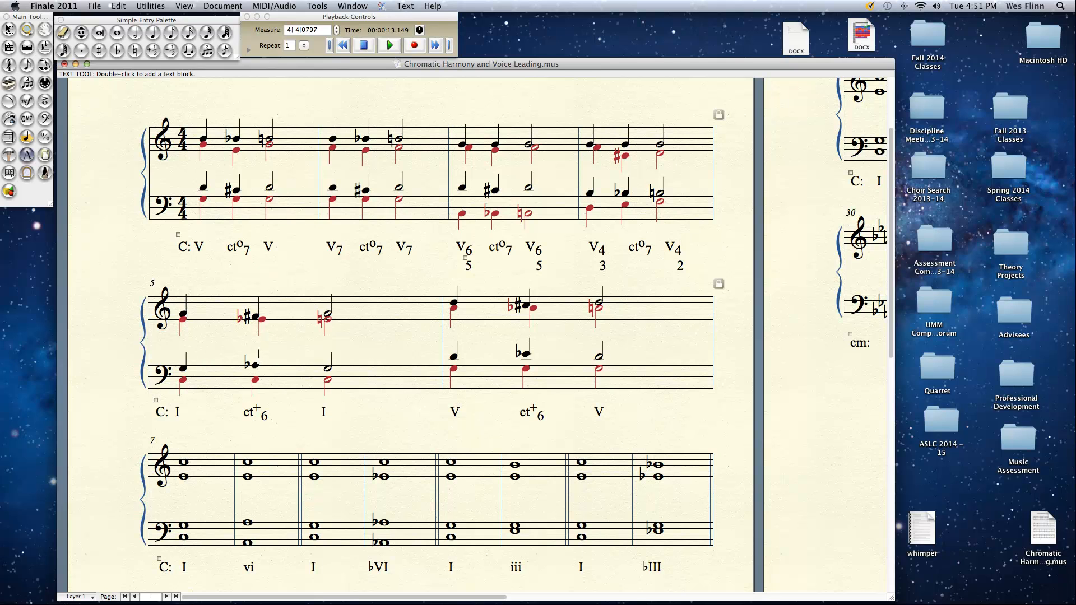
mouse_move(337, 375)
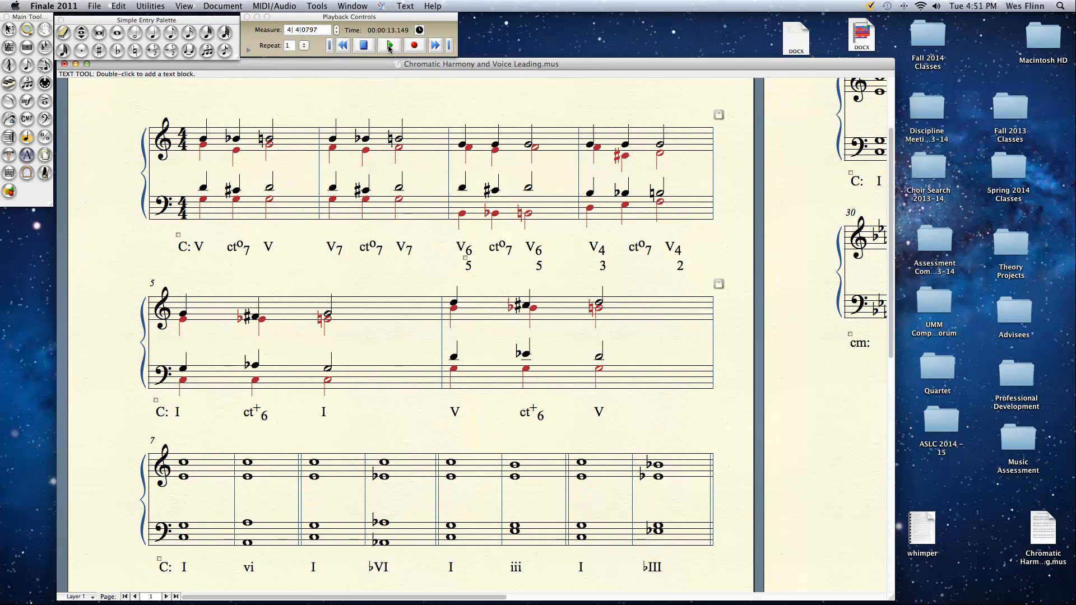
Play measures 5–6 while the score scrolls to show measures 7–22.
click(388, 45)
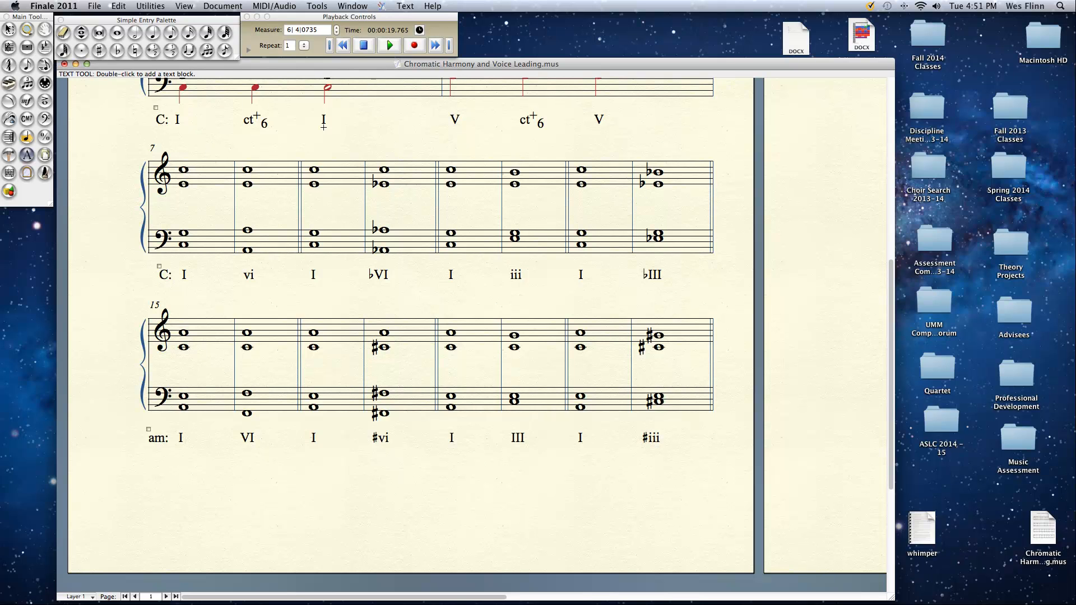
Play, stop, resume and stop the C major progression, ending in measure 10.
click(388, 45)
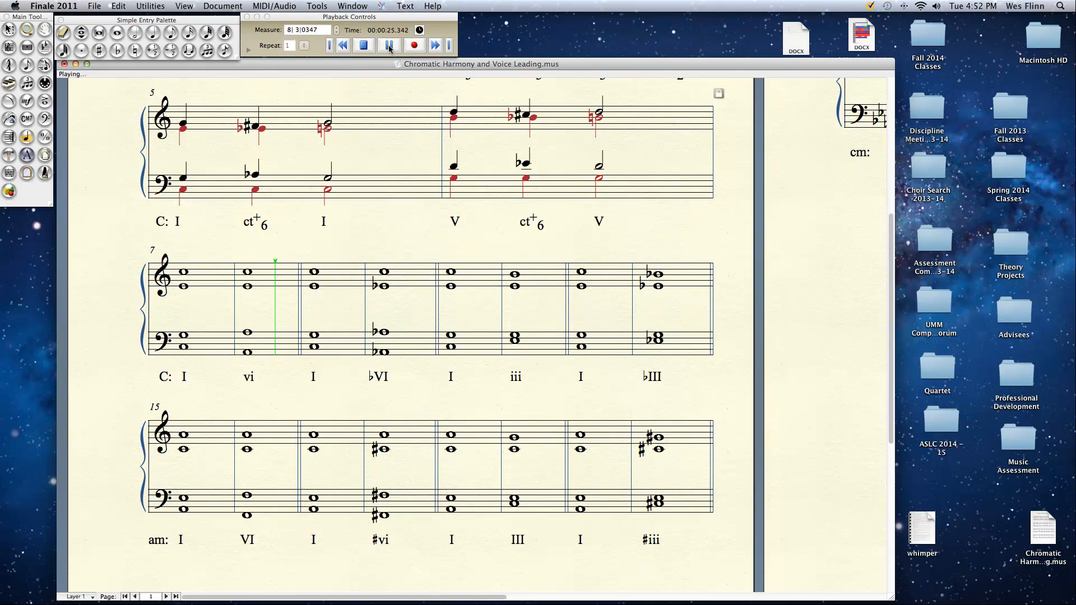
click(388, 46)
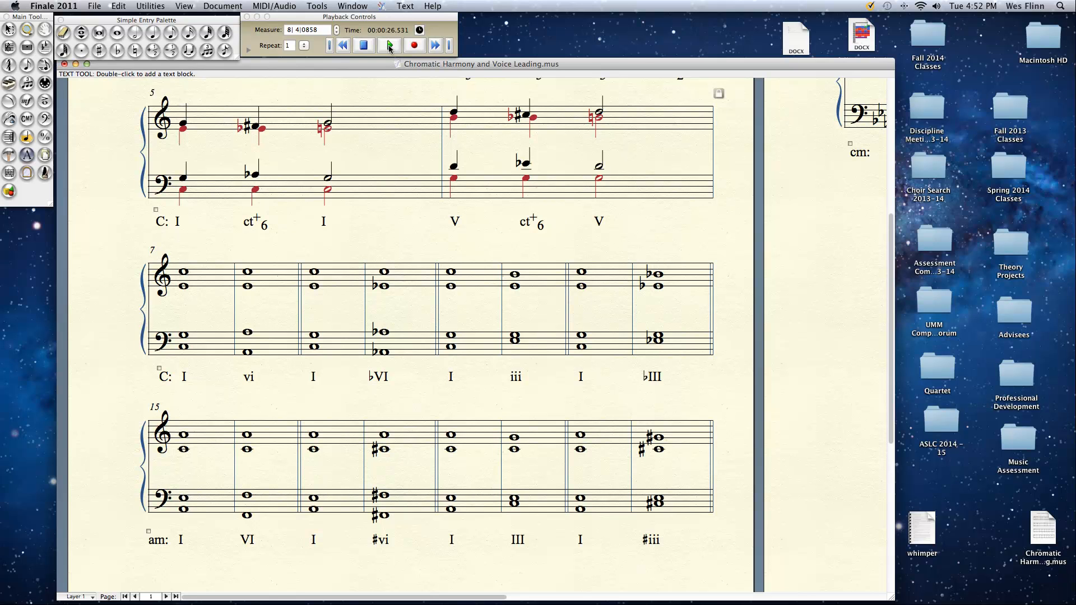
click(389, 46)
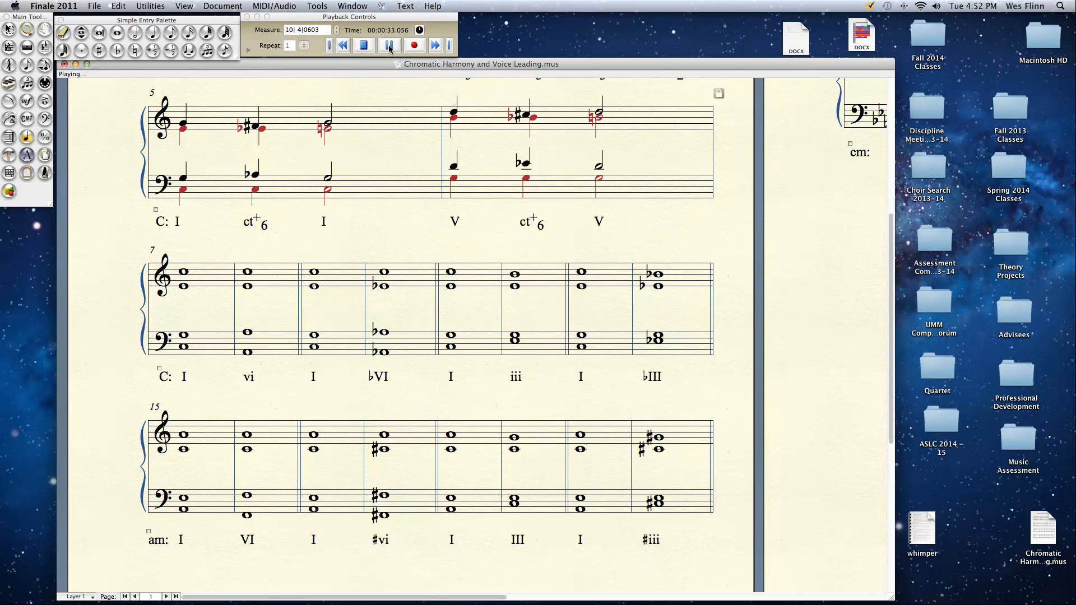
click(389, 45)
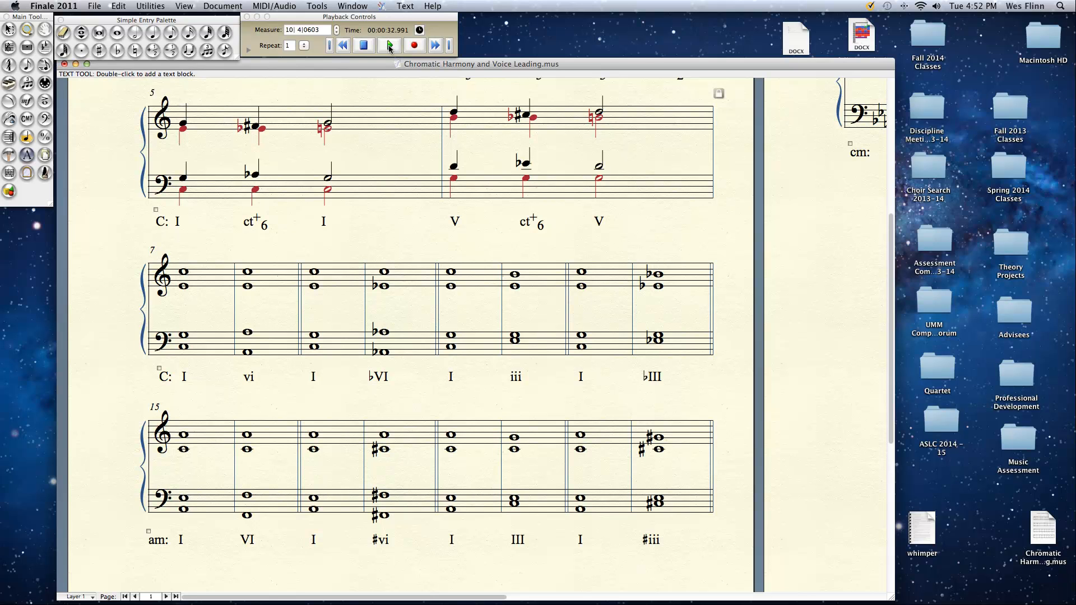
Play the remaining page 1 progressions through to measure 23 on page 2.
click(388, 45)
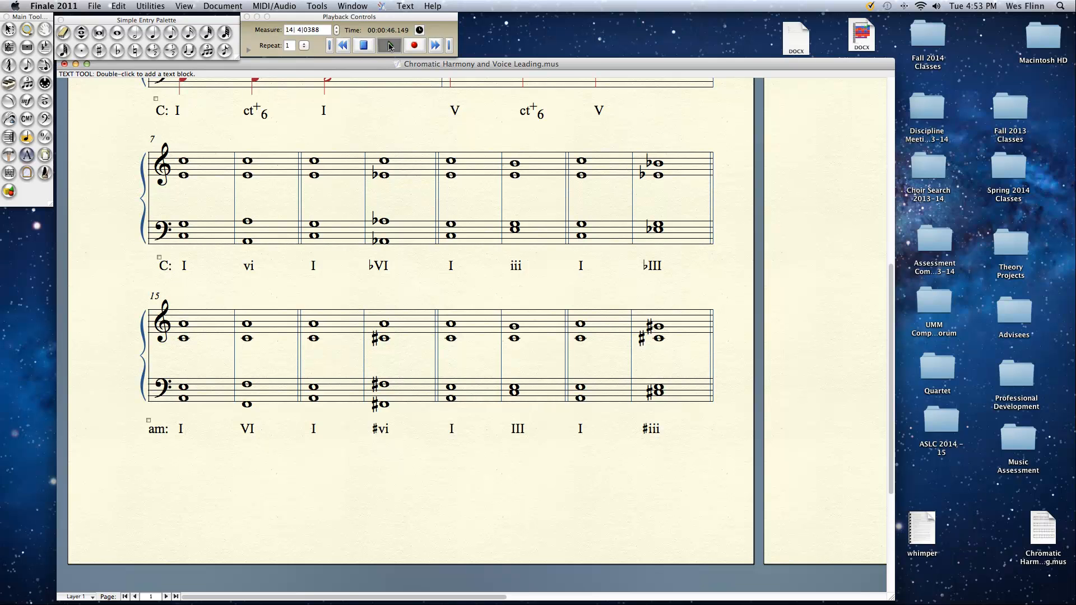
click(389, 44)
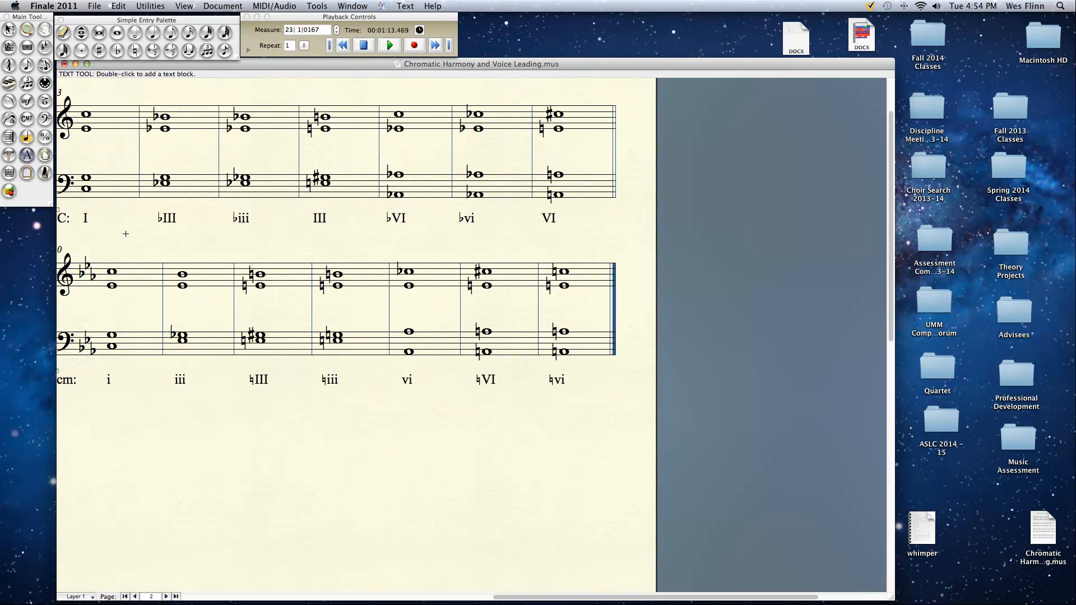
Set the playback start measure to 23.
click(306, 30)
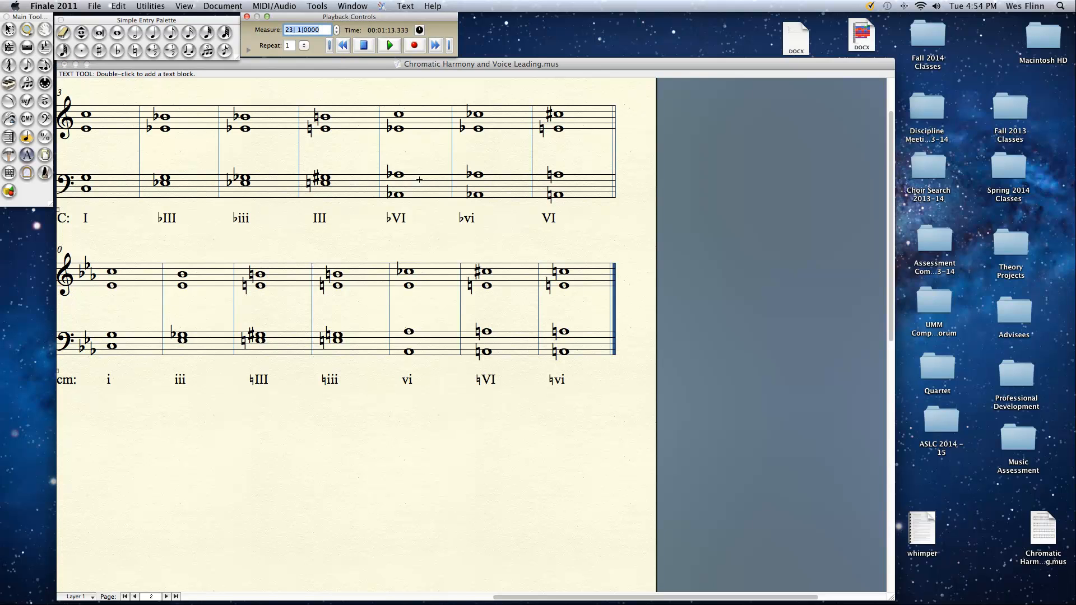
mouse_move(443, 446)
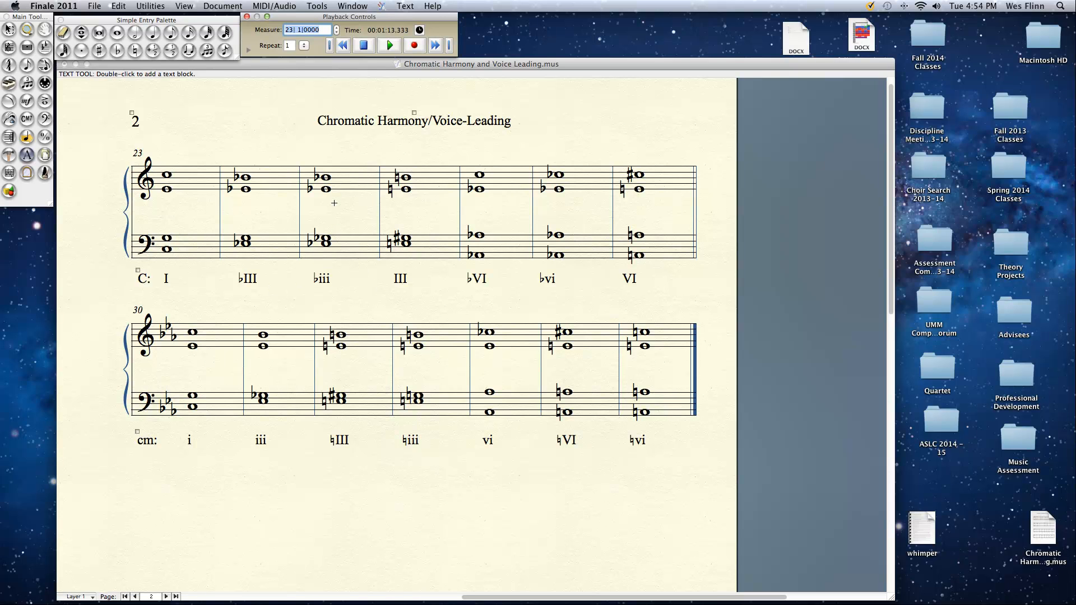
mouse_move(426, 244)
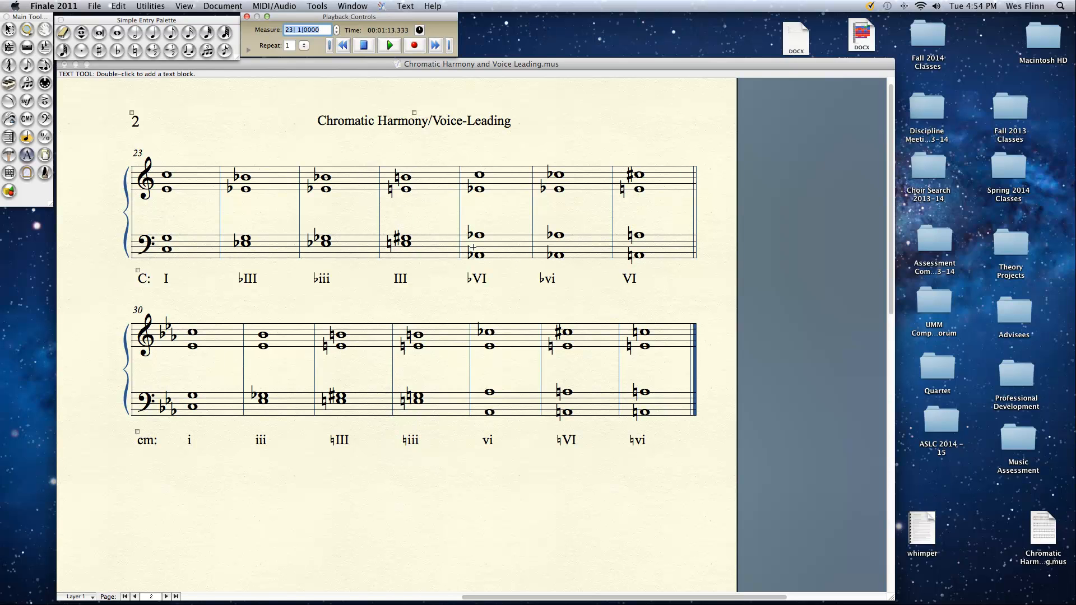
mouse_move(600, 257)
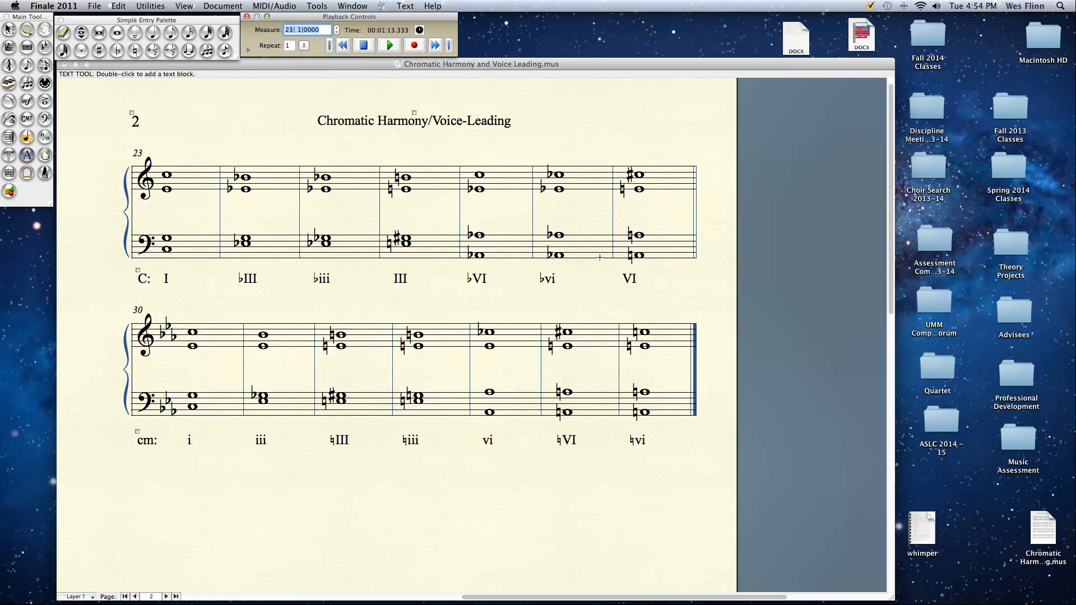
mouse_move(574, 254)
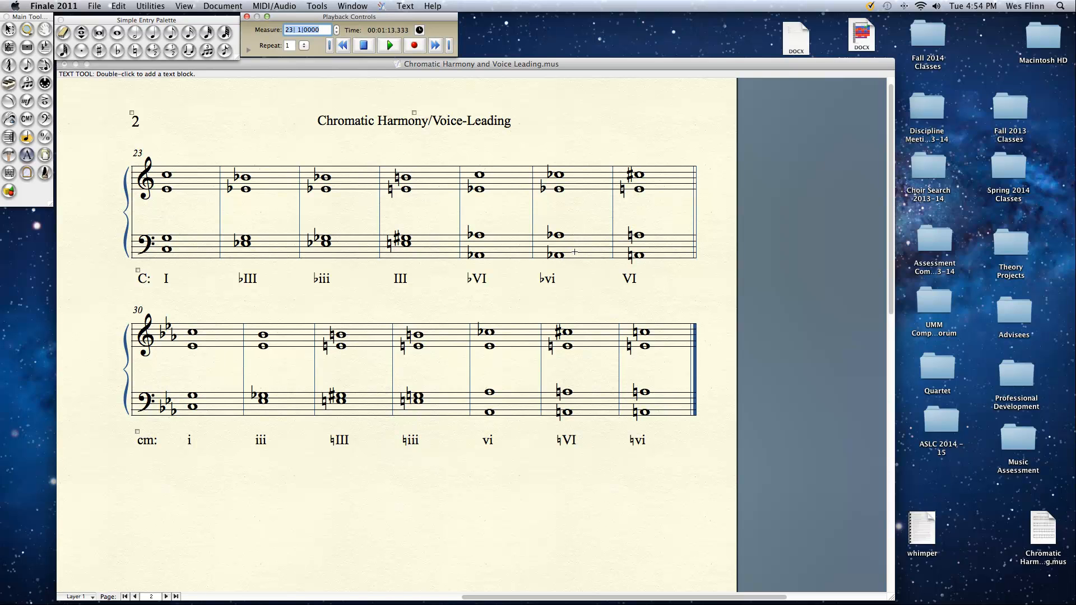
mouse_move(620, 238)
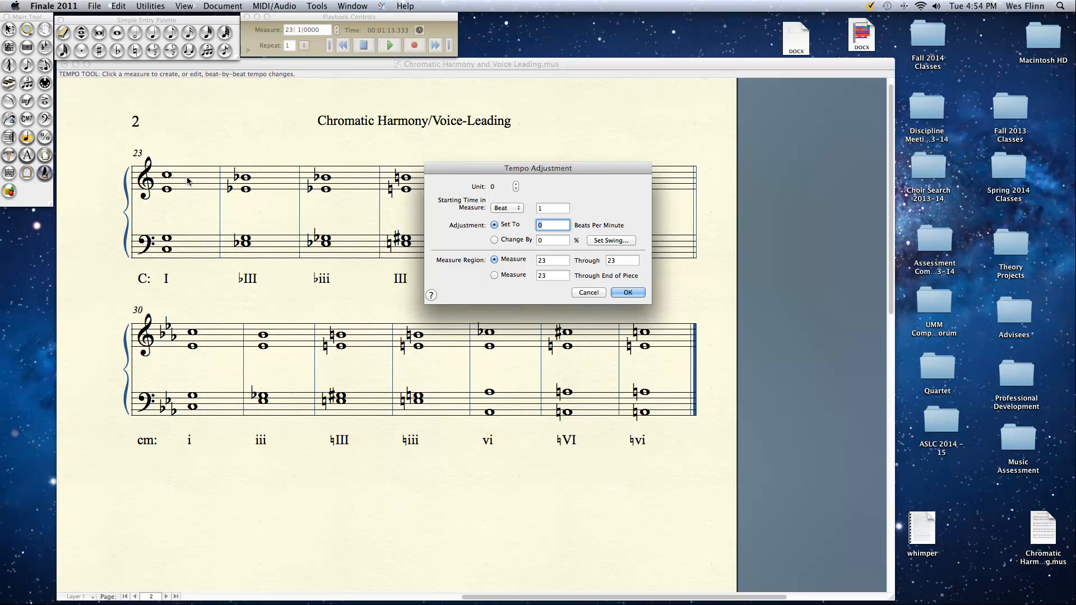
Set the tempo to 96 BPM from measure 23 through the end of the piece.
text(88)
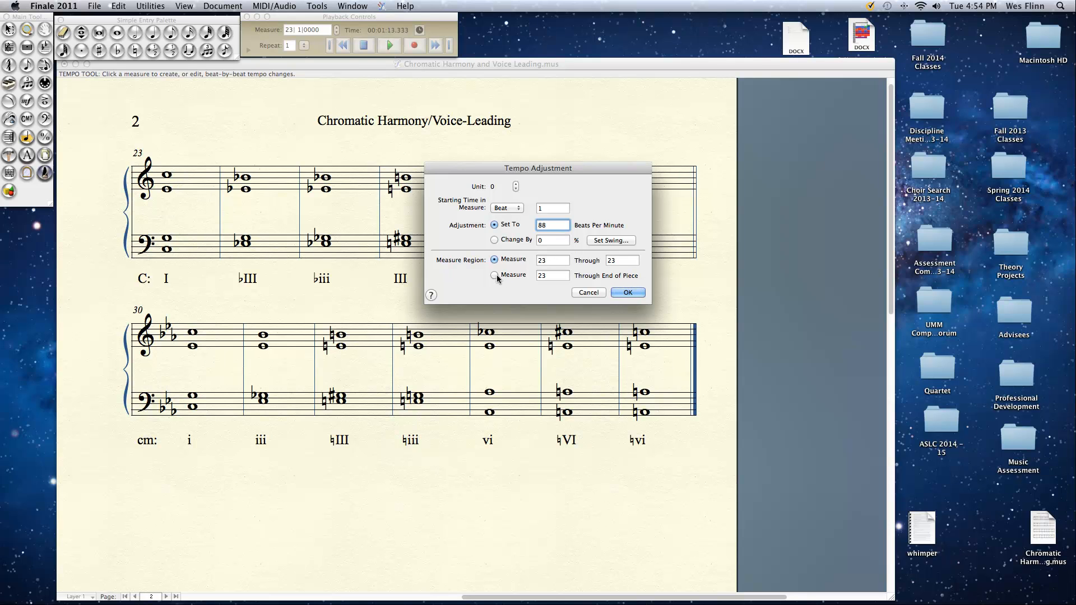
click(494, 276)
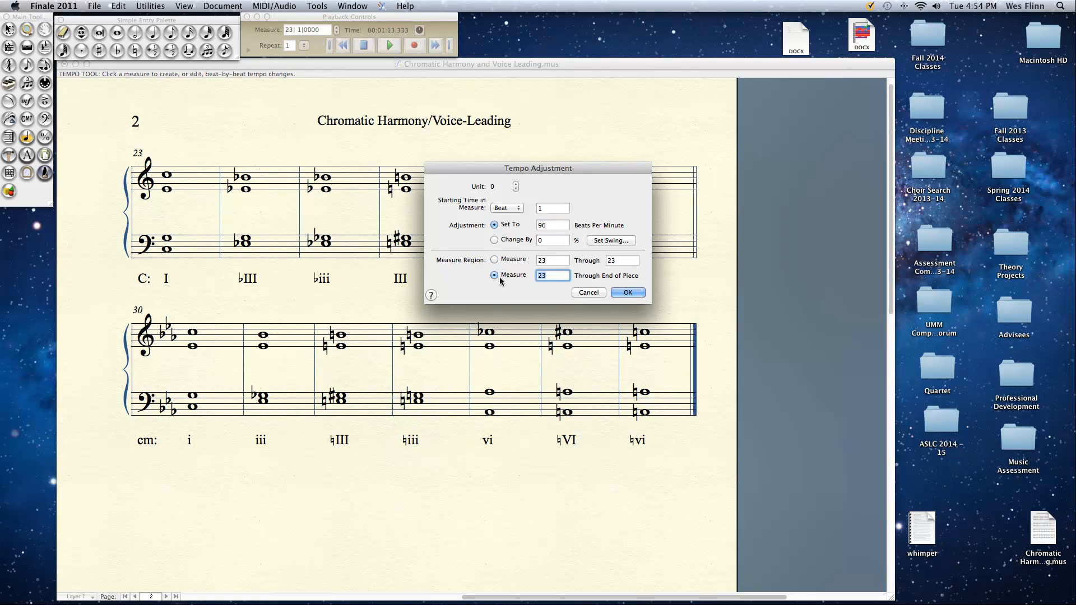
click(626, 292)
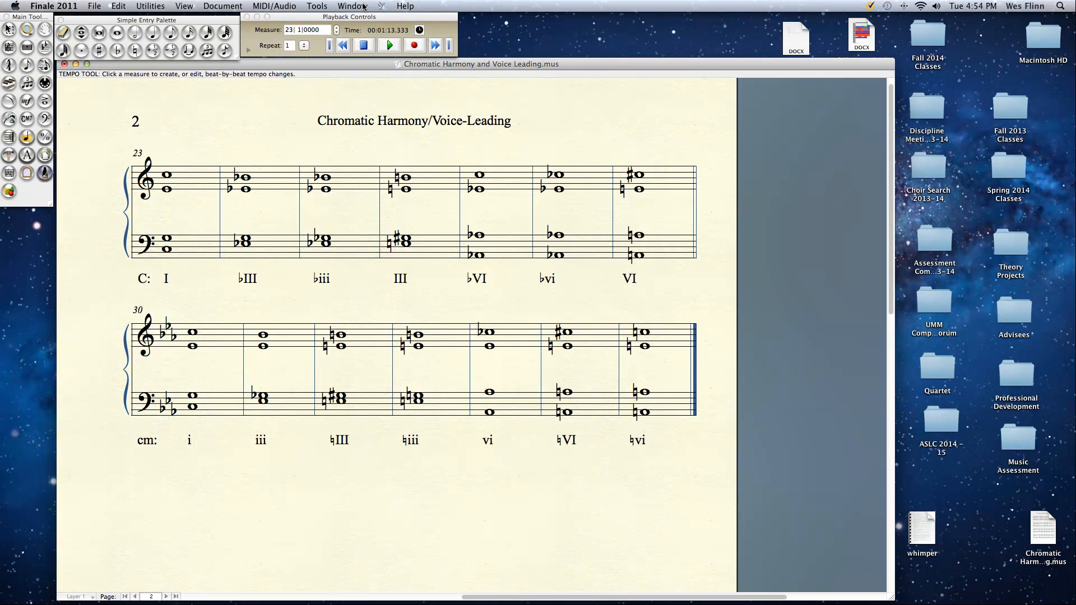
Play the C major mediant examples in measures 23–29 at 96 BPM.
click(387, 45)
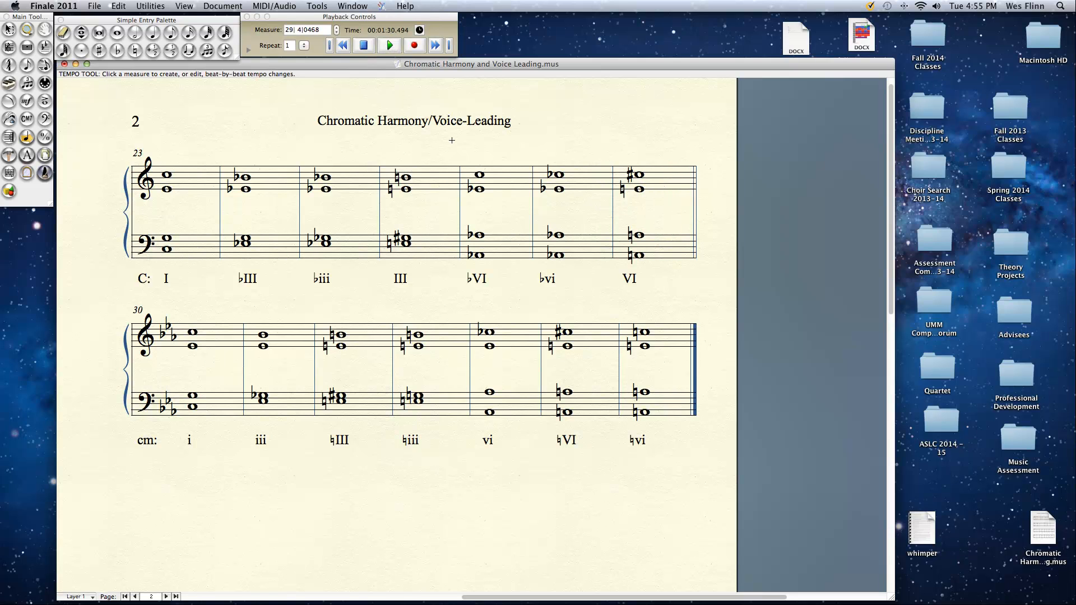
mouse_move(297, 494)
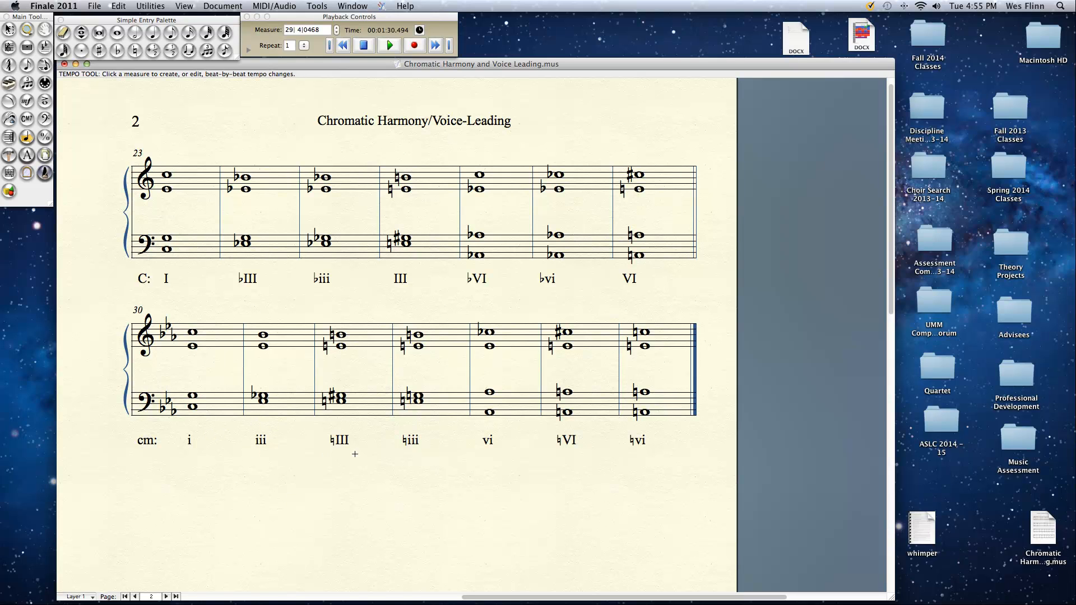
mouse_move(349, 356)
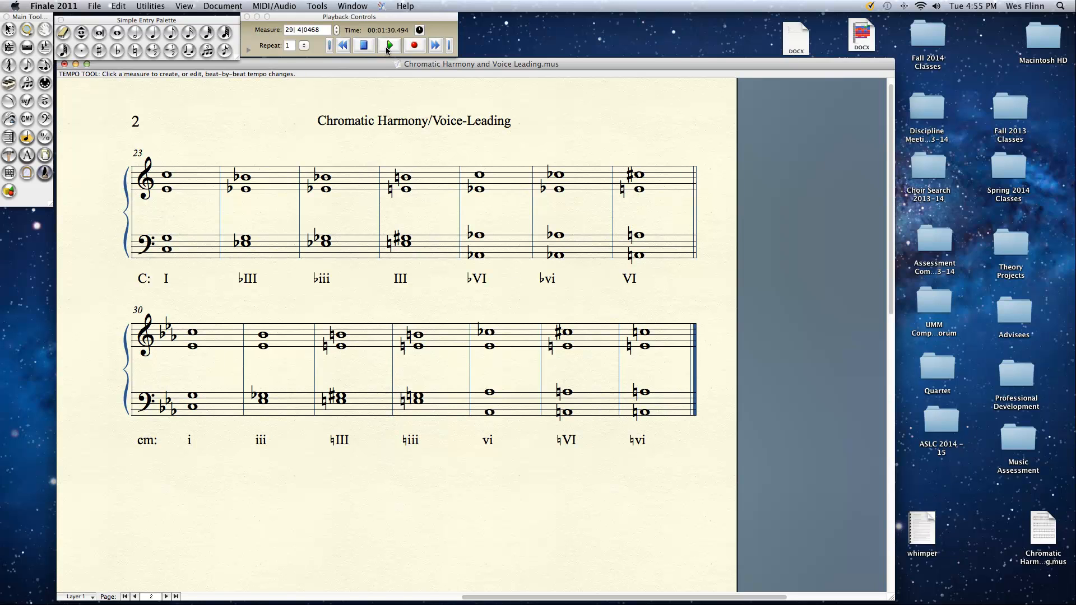
Play the C minor mediant examples through measure 36 at the new tempo, then stop.
click(389, 45)
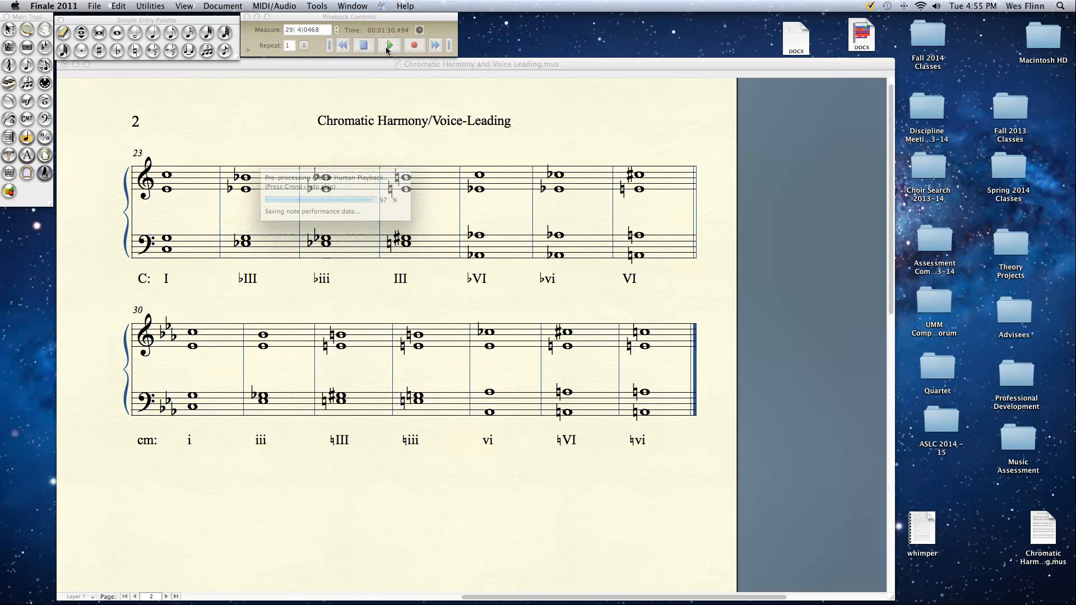
click(388, 45)
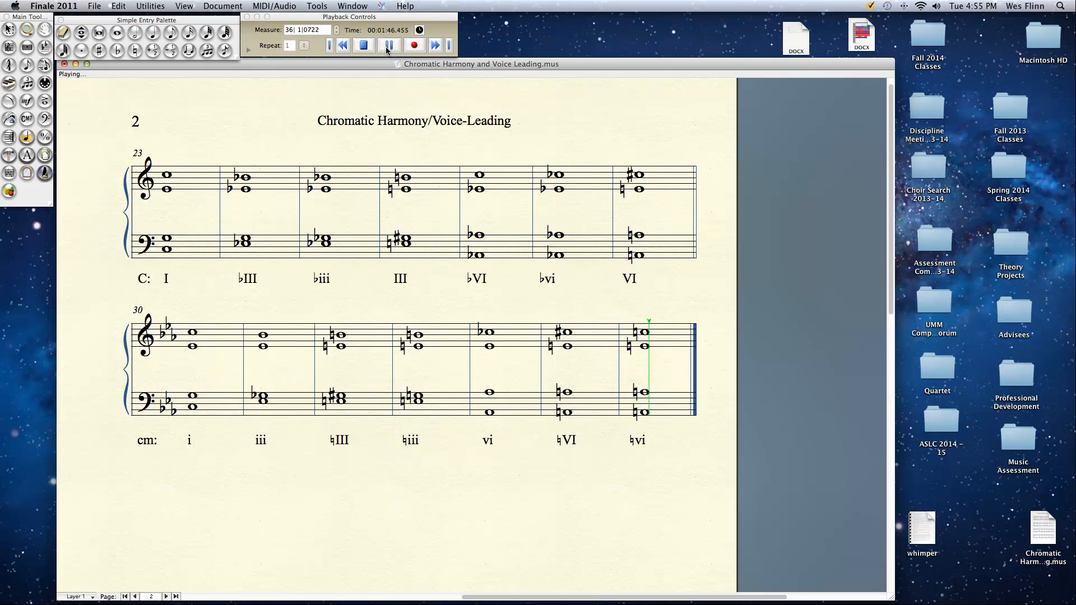
click(390, 45)
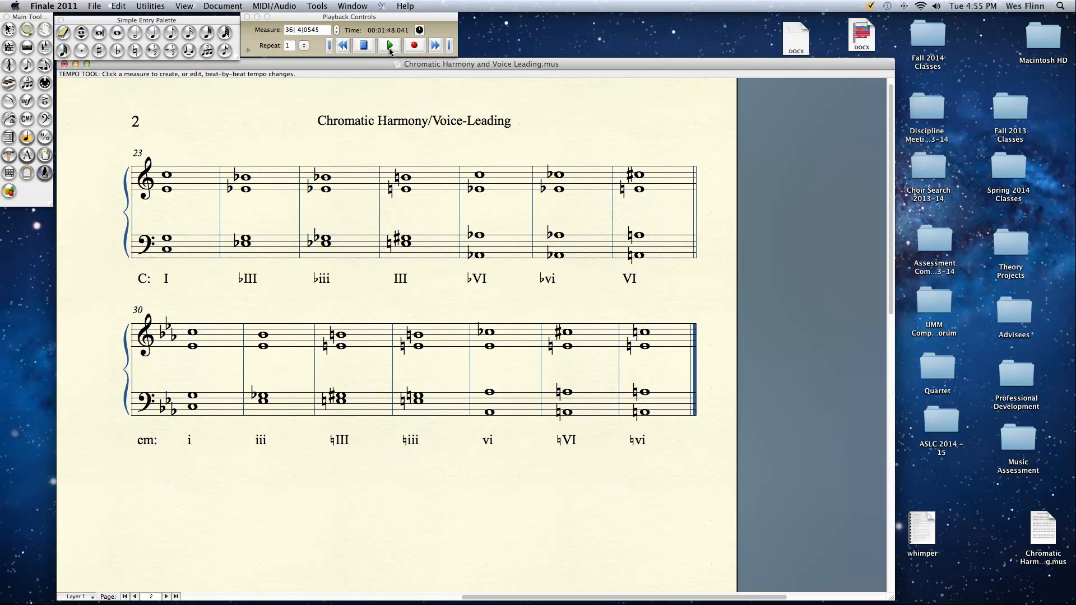